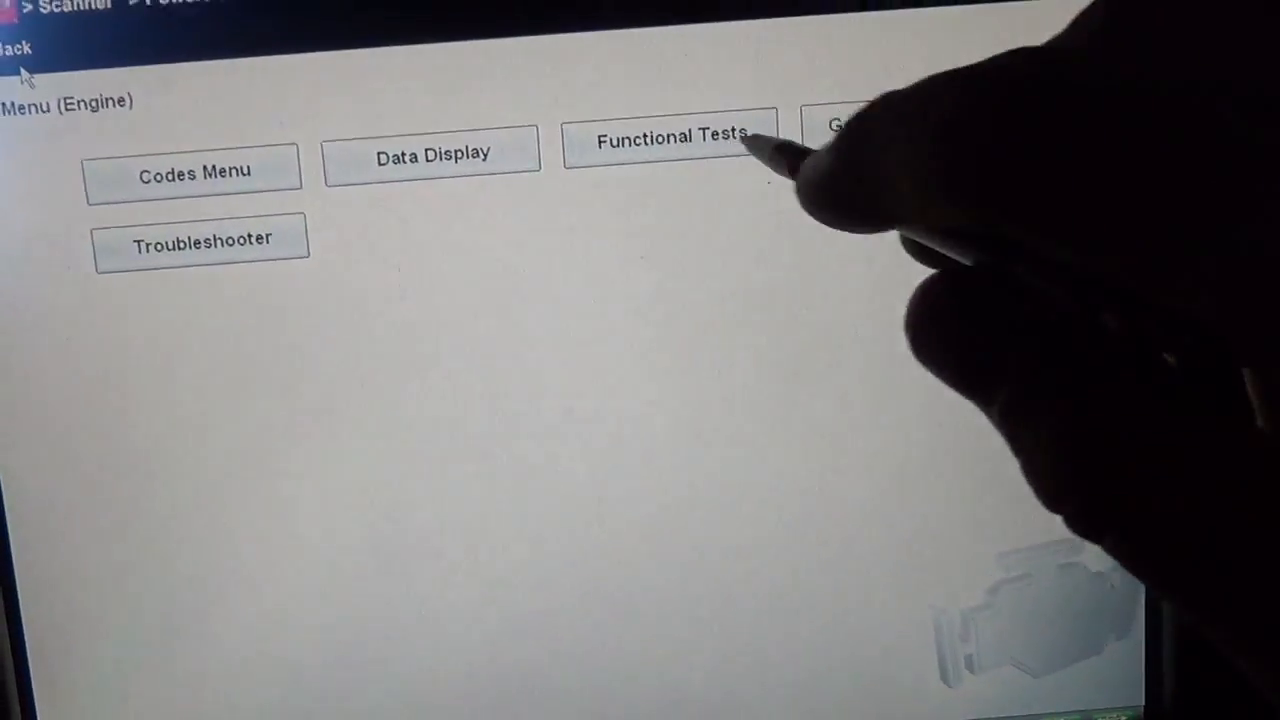
- Enter Functional Tests, select CKP Variation Learn, then exit its instructions back to the tests list
left_click(671, 137)
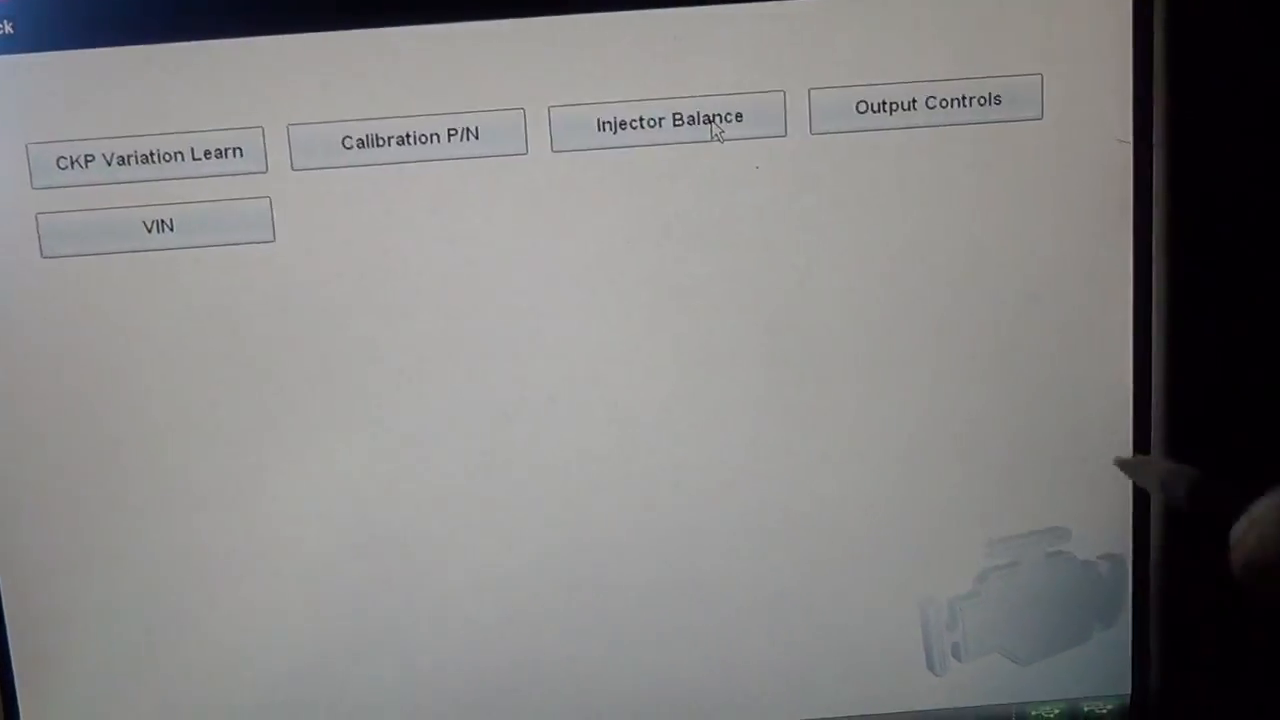
left_click(667, 115)
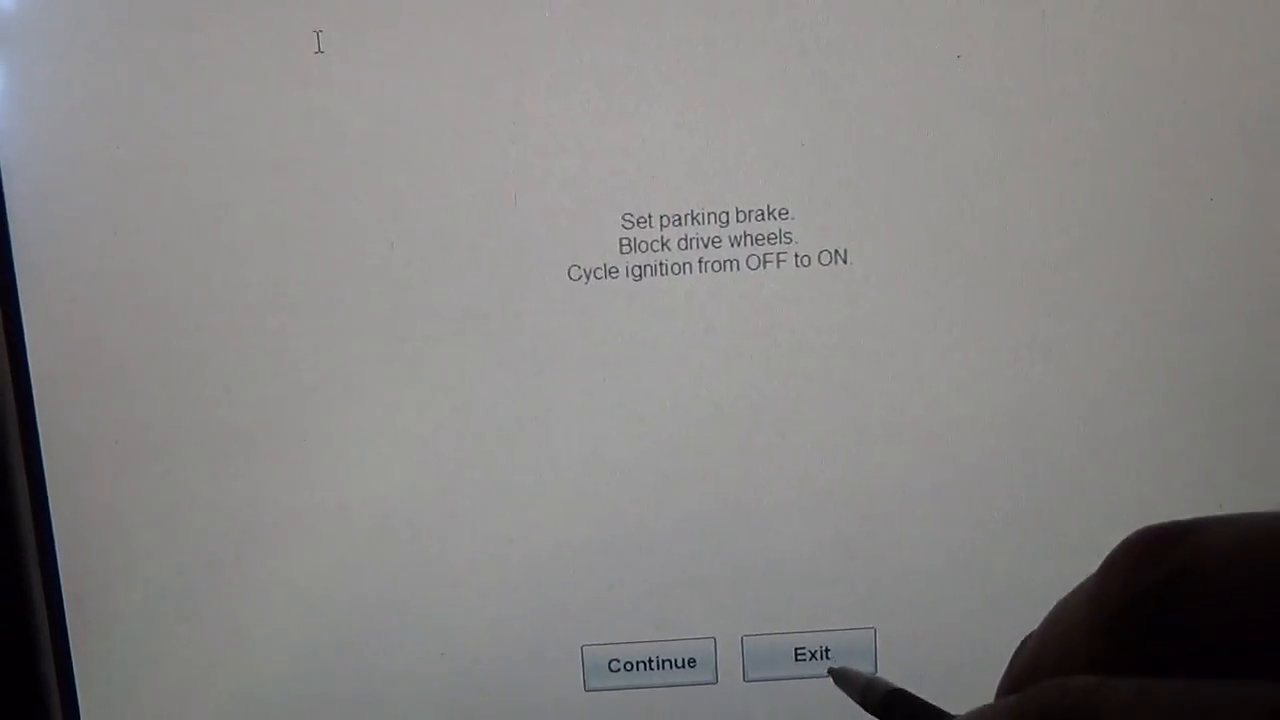
left_click(808, 655)
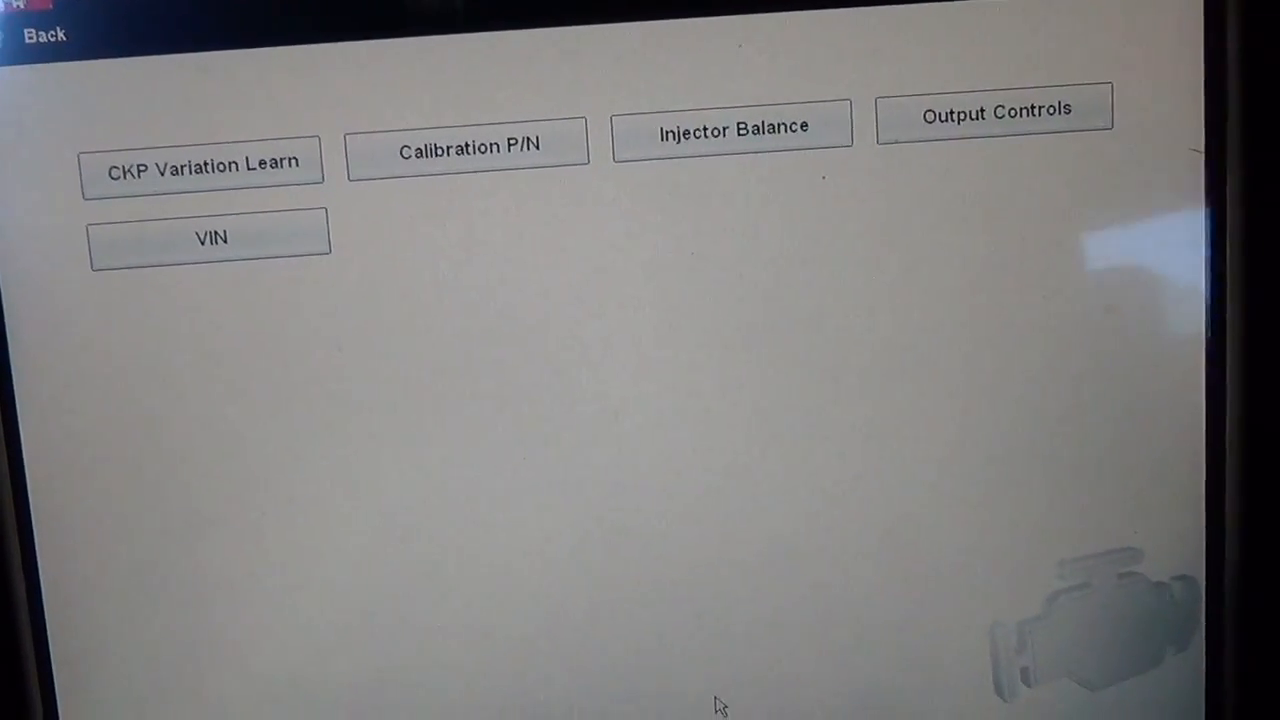
- Return to the engine main menu and select the MISFIRE DATA readings
left_click(42, 33)
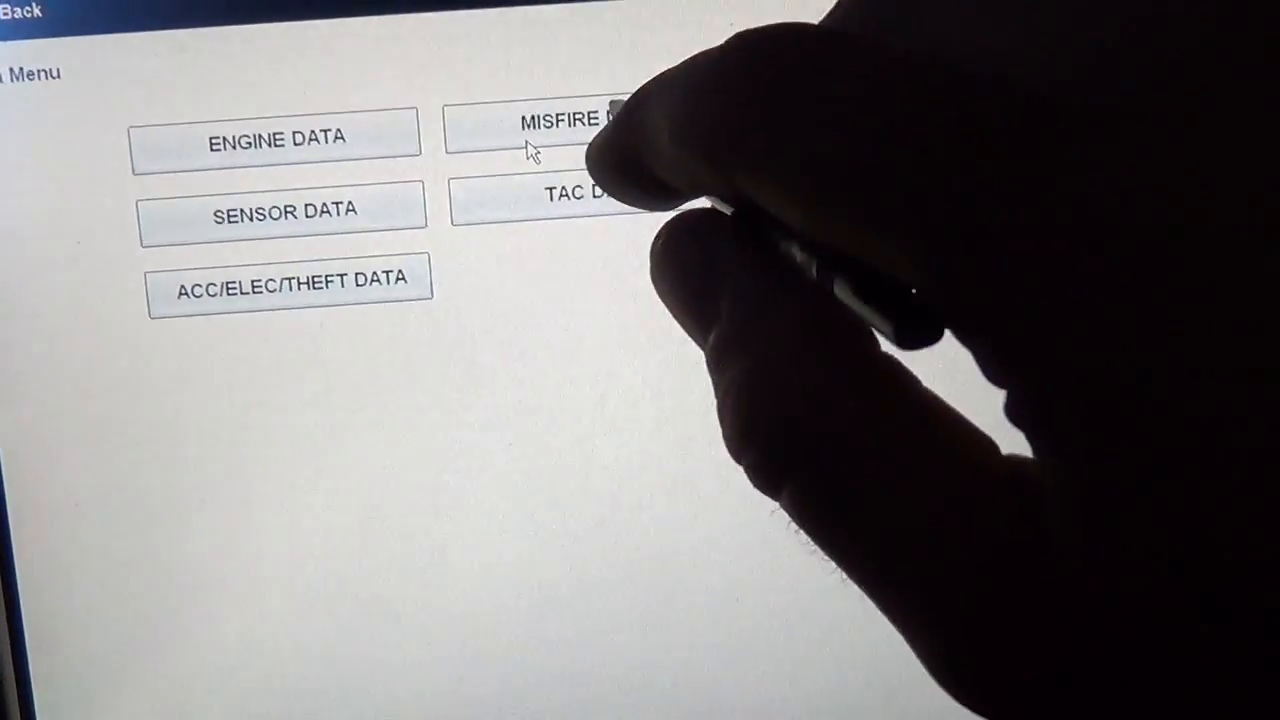
left_click(550, 128)
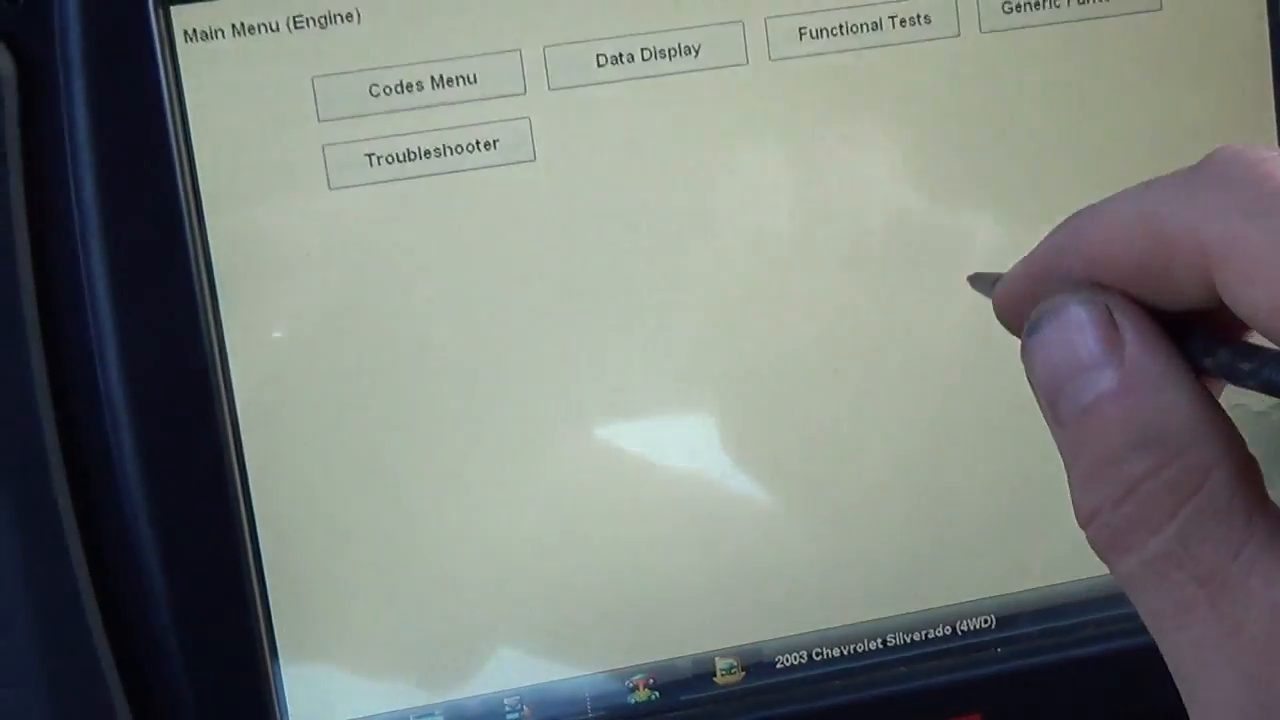
- Run CKP Variation Learn through the brake, warm-up and fuel-cutoff prompts until 'Test Complete' reports successful, then exit
left_click(862, 22)
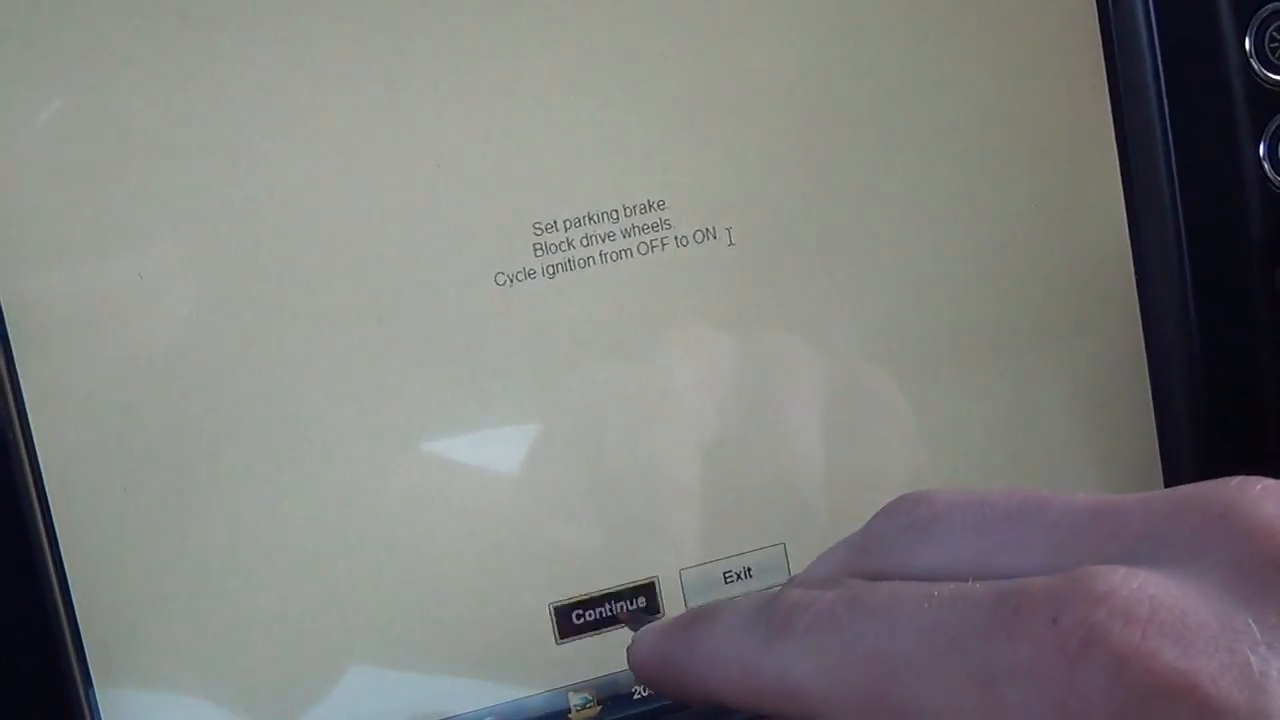
left_click(607, 608)
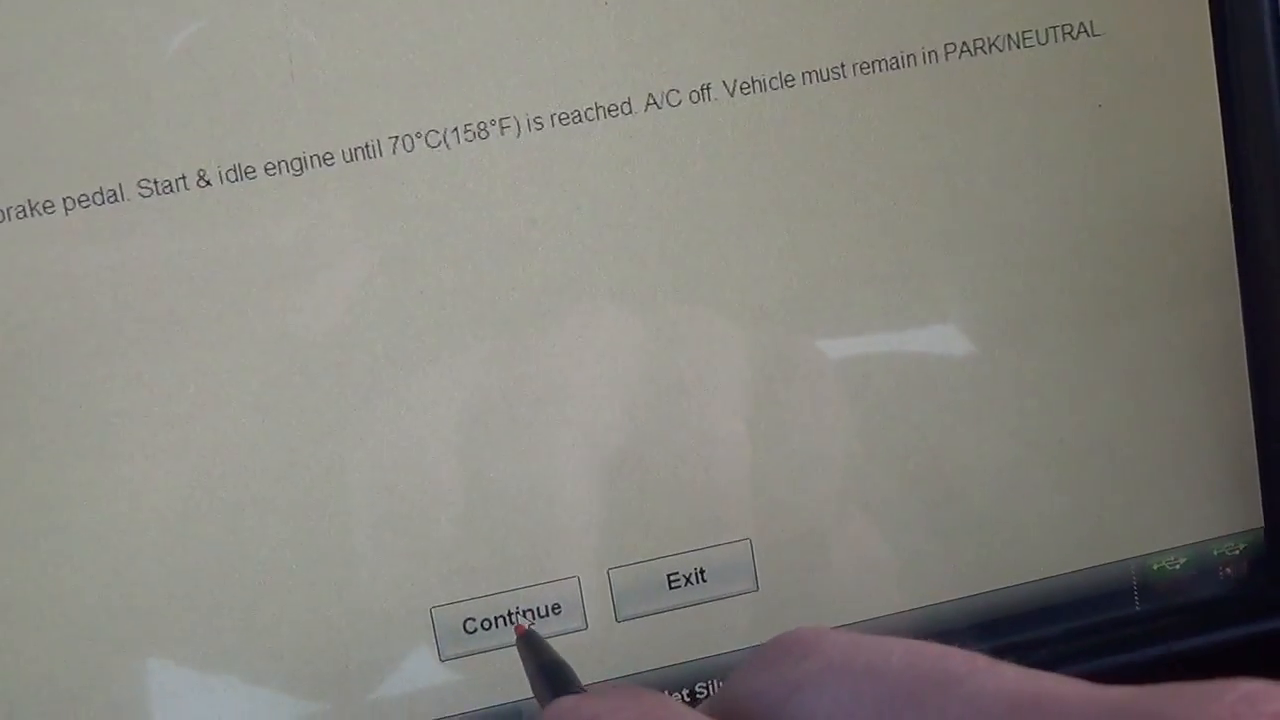
left_click(510, 610)
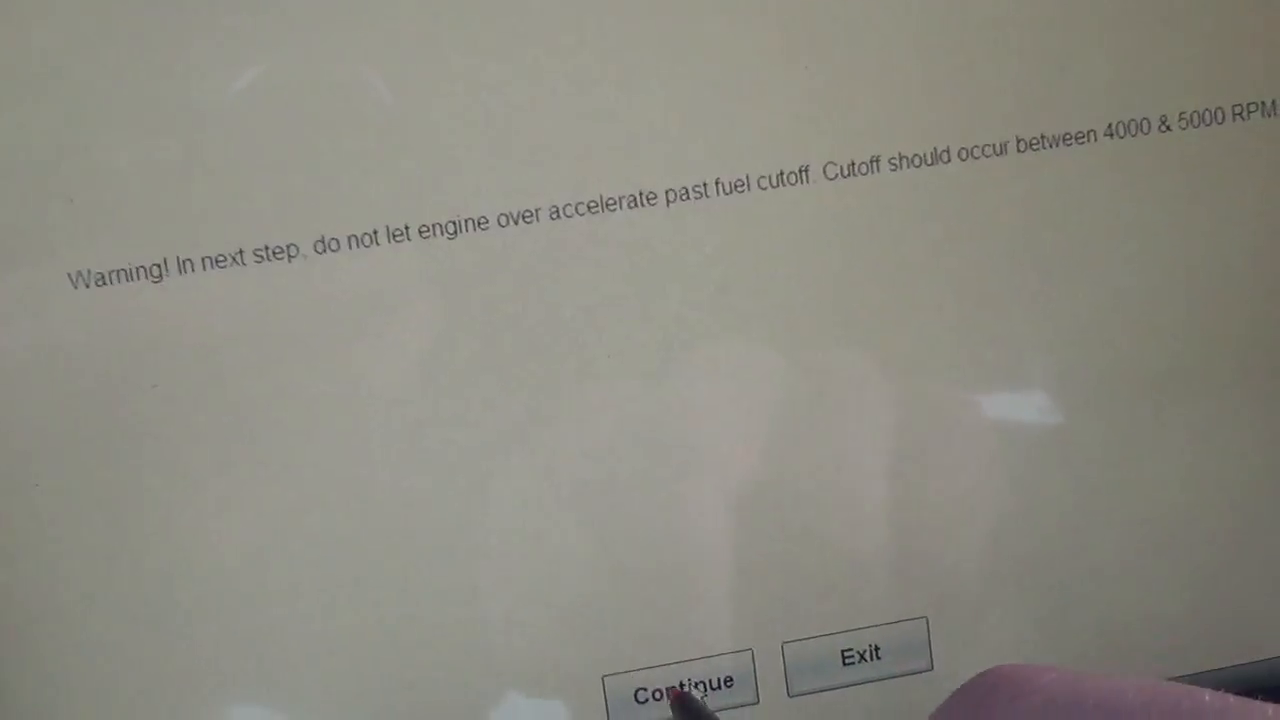
left_click(683, 680)
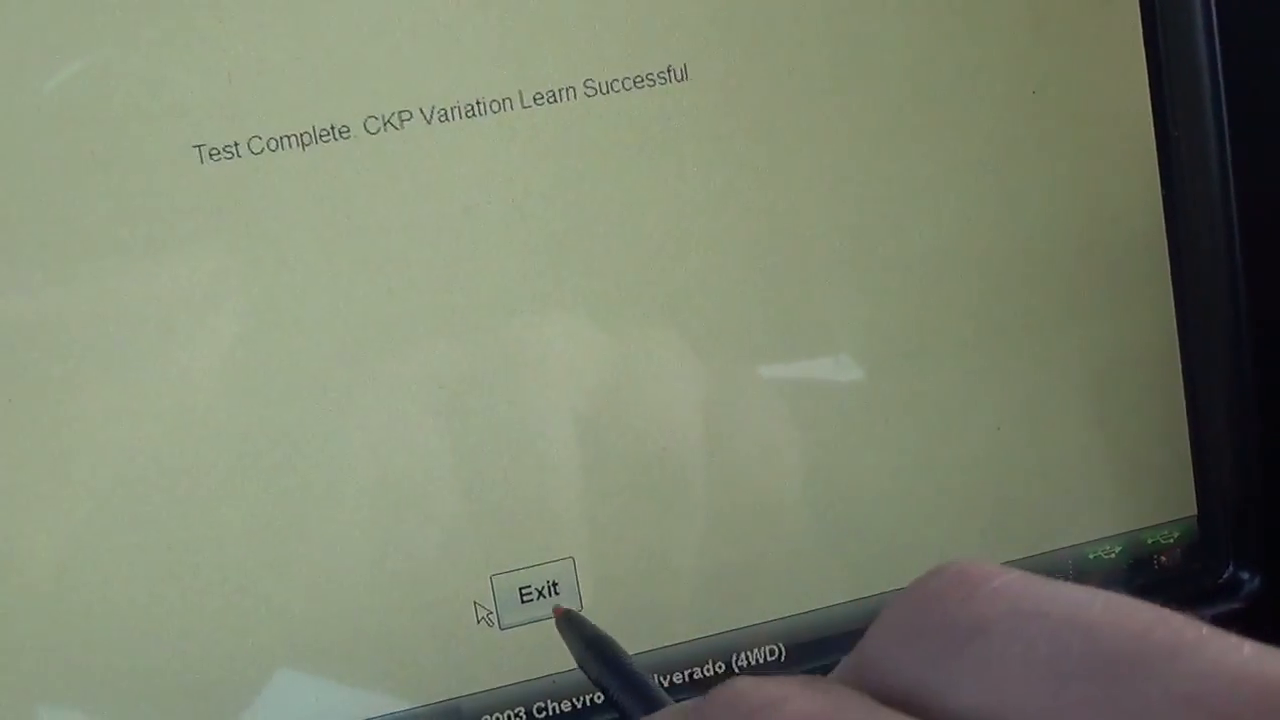
left_click(538, 588)
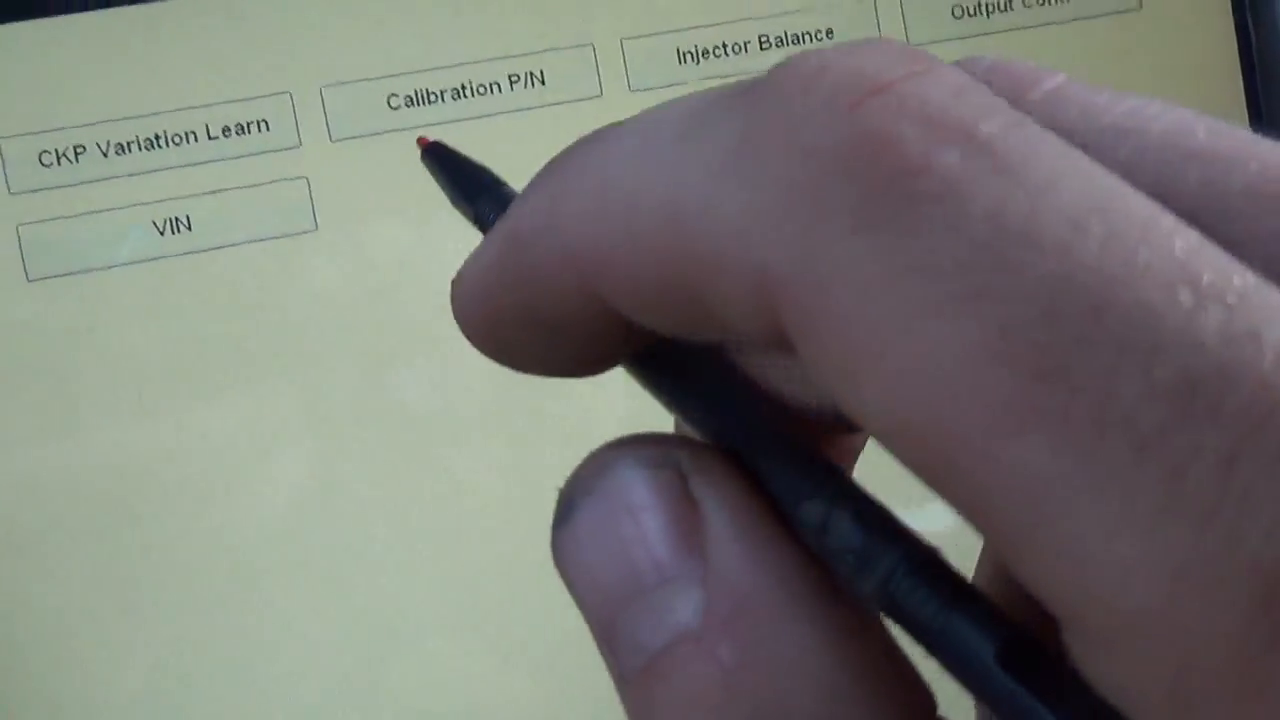